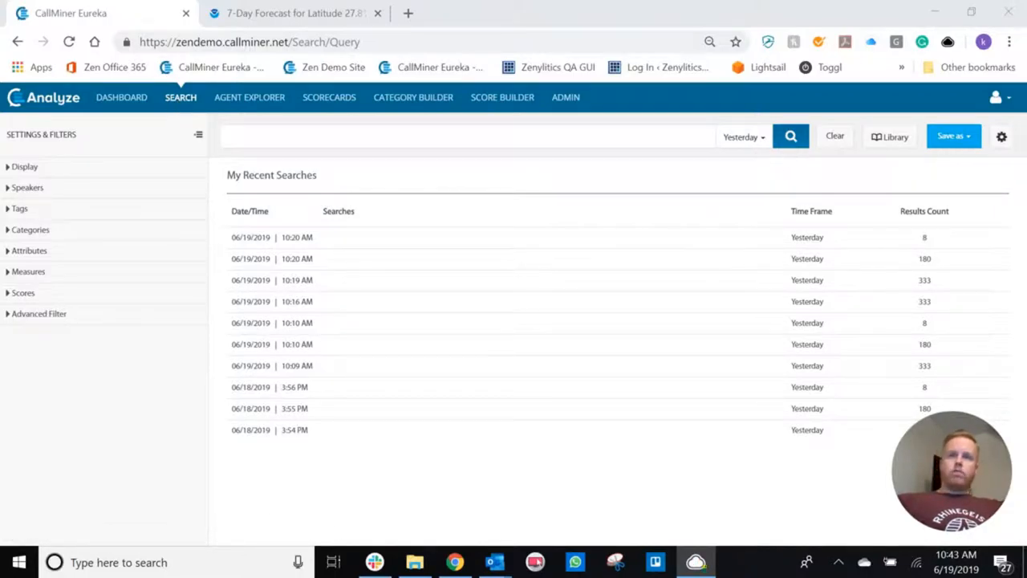
- Run the search to list all 333 calls with scores, agents, dates and durations
click(790, 135)
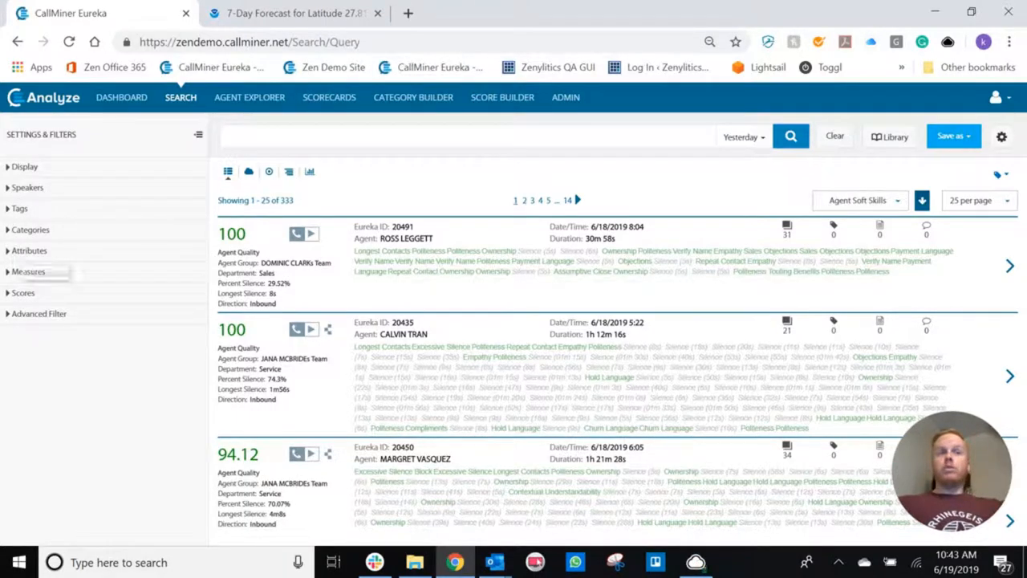
- Filter the results to Department = Sales, leaving 180 calls
click(32, 250)
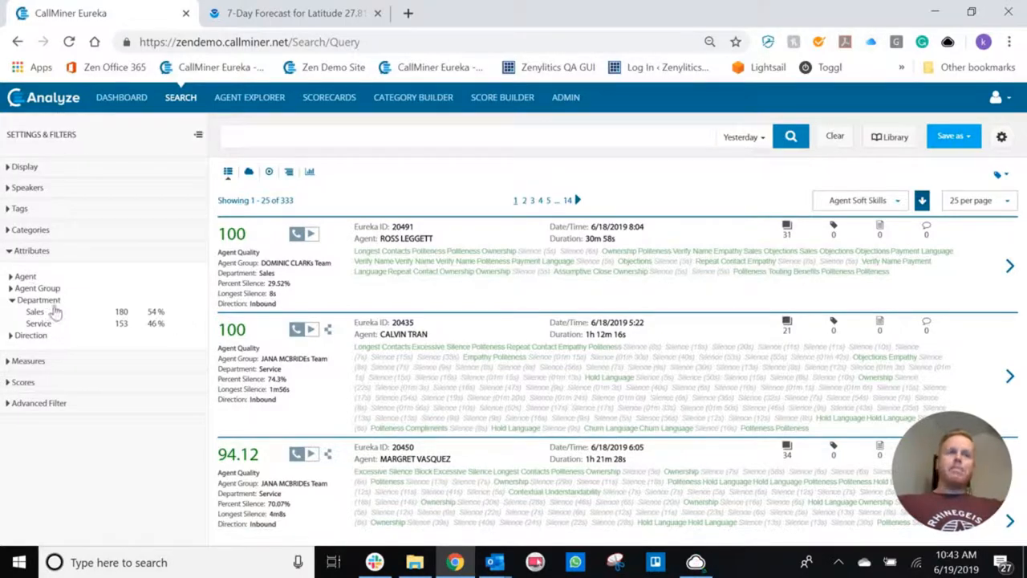
mouse_move(45, 311)
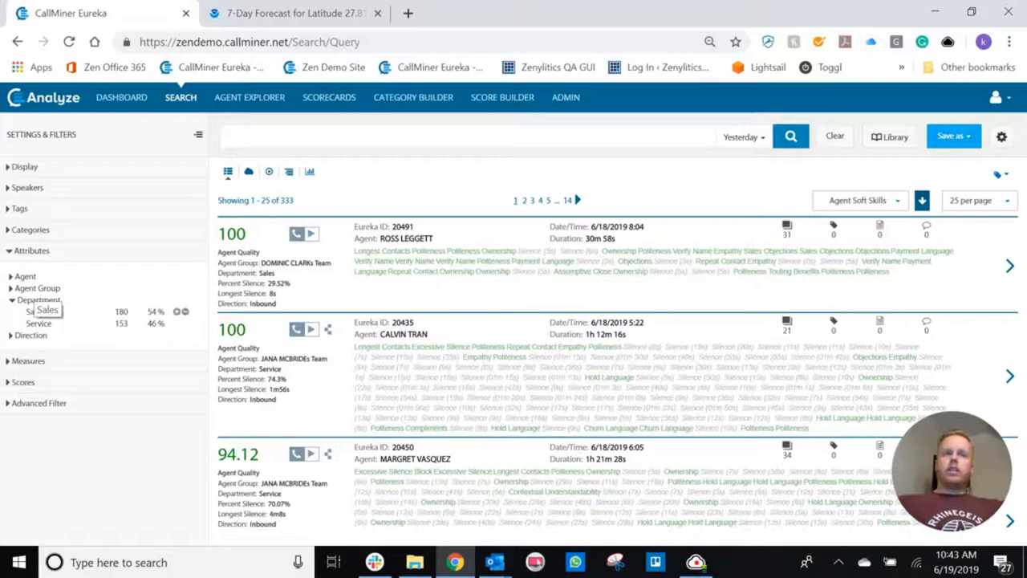
mouse_move(67, 329)
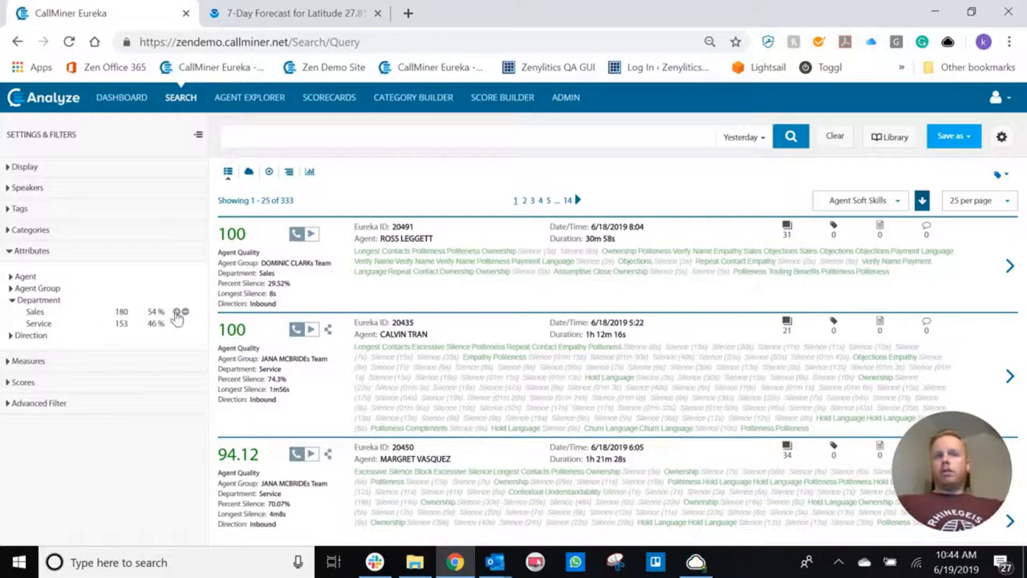
mouse_move(177, 311)
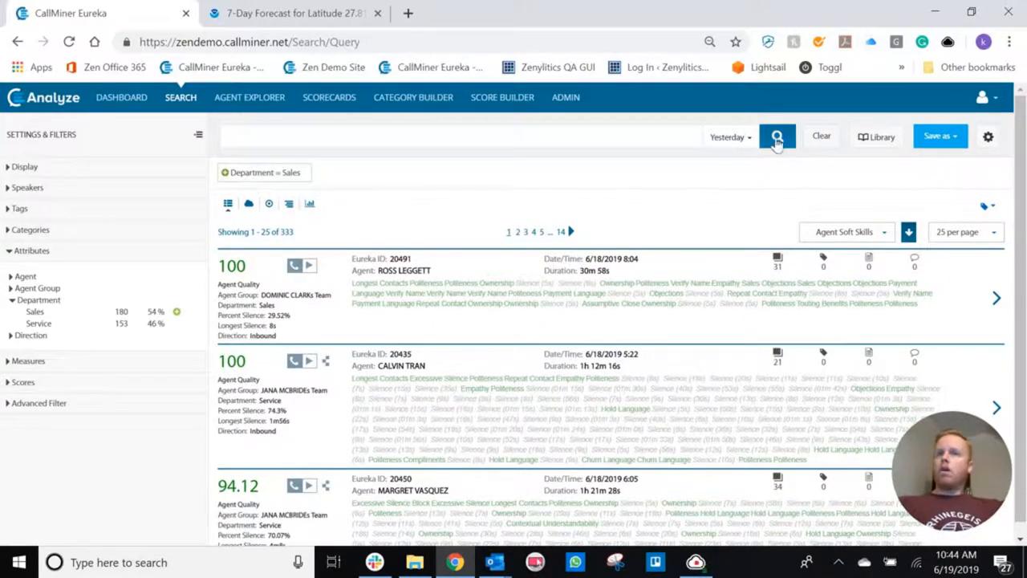
click(777, 135)
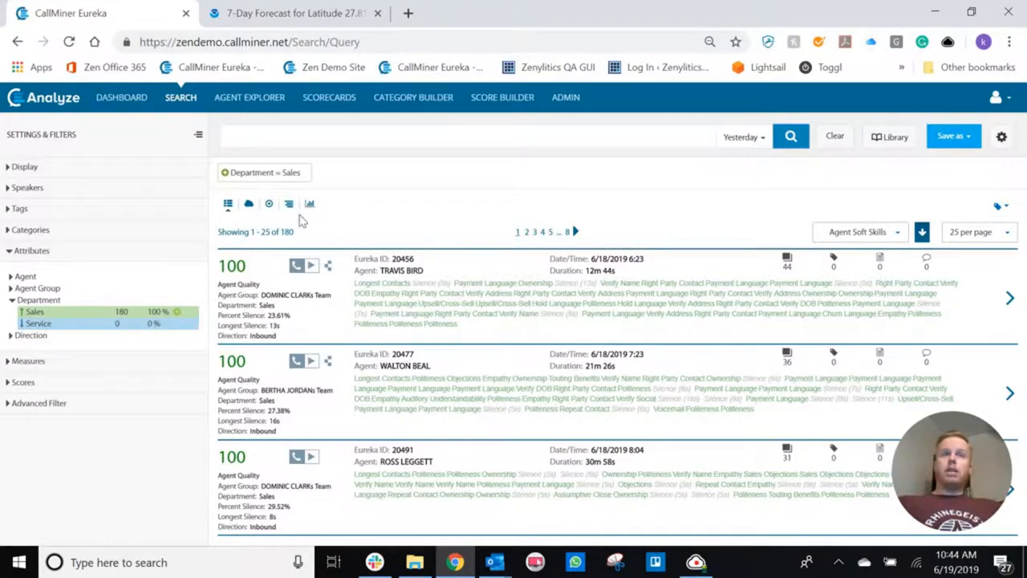
mouse_move(329, 234)
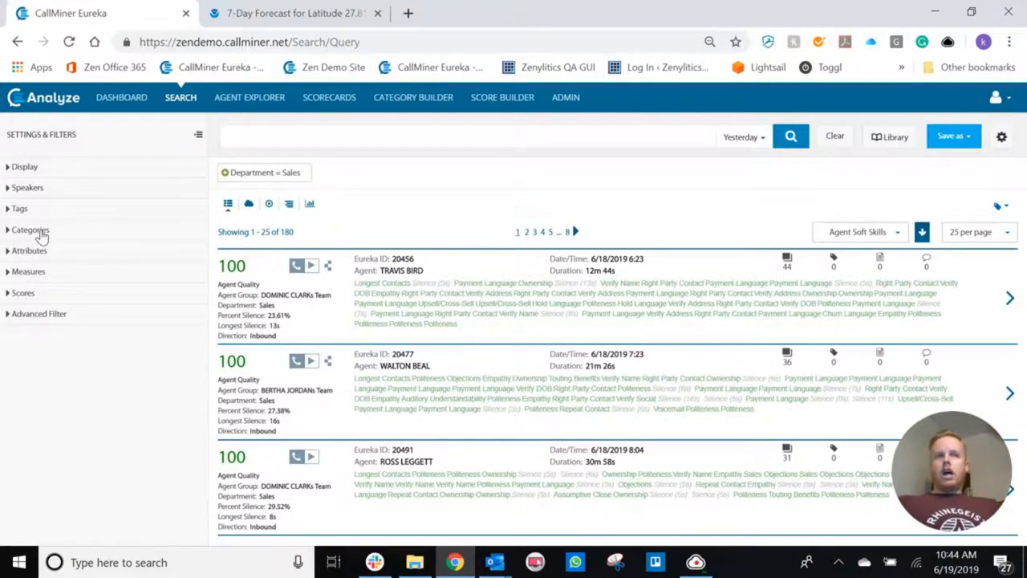
- Add a Behaviors = Transfer Language filter, cutting the Sales results to 8 calls
click(31, 230)
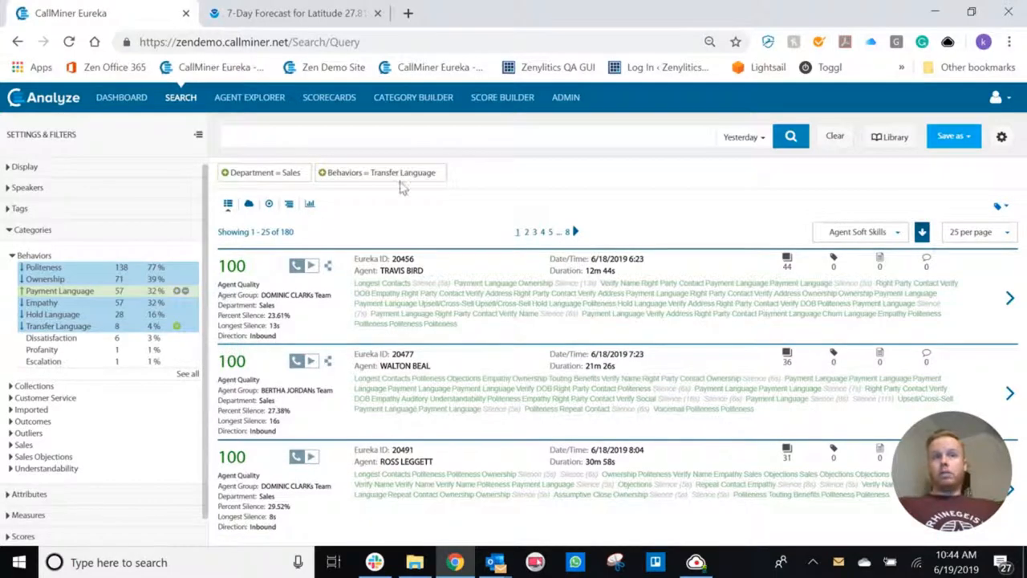
click(790, 135)
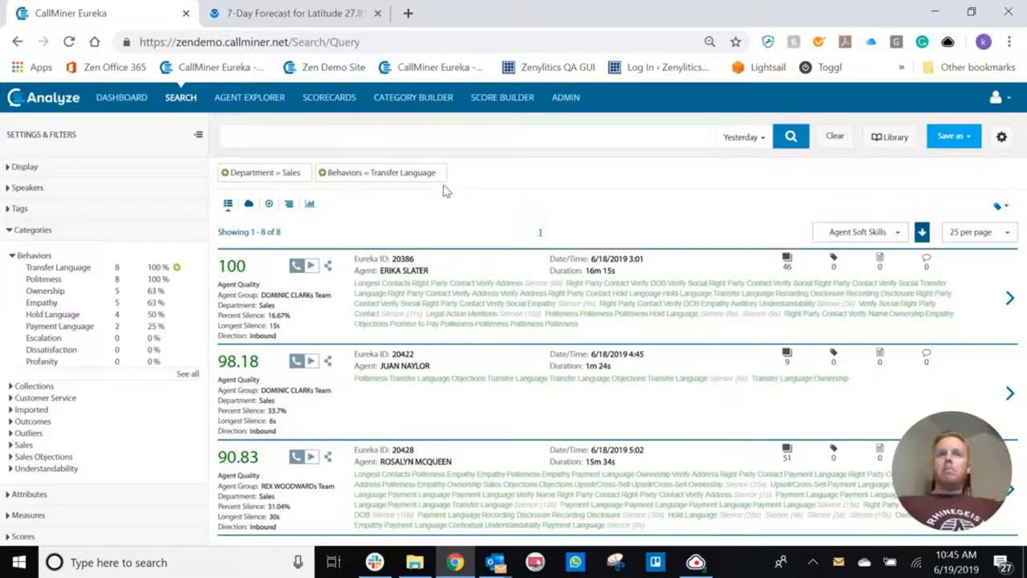
mouse_move(473, 190)
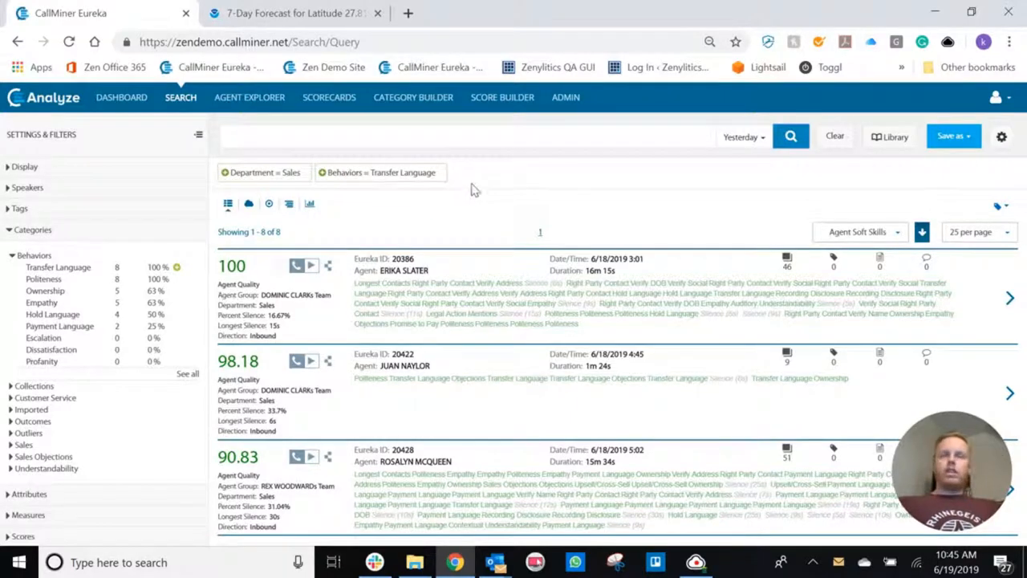